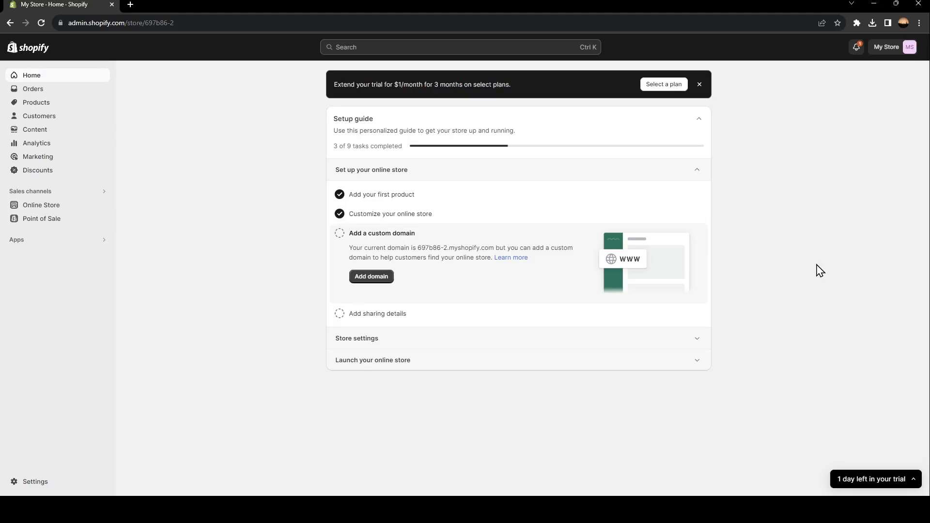
{"action": "mouse_move", "coordinate": [841, 245]}
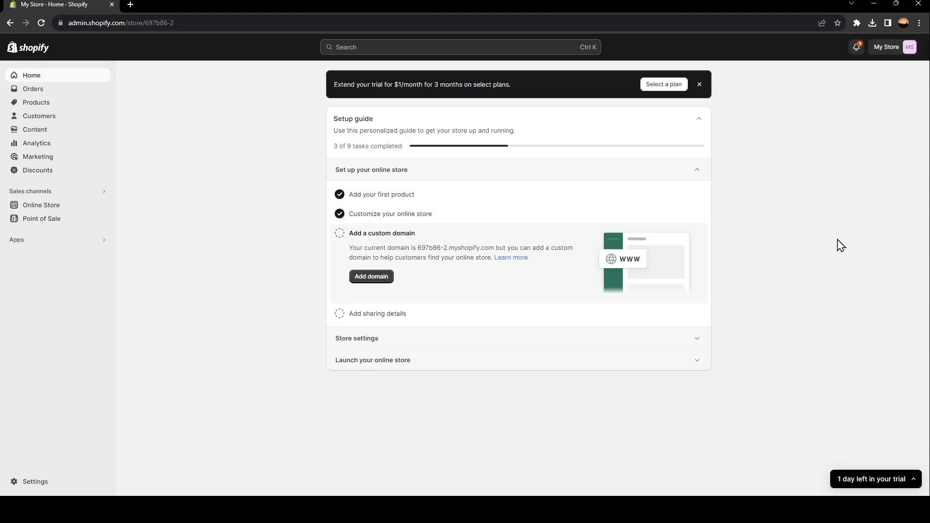
{"action": "mouse_move", "coordinate": [299, 149]}
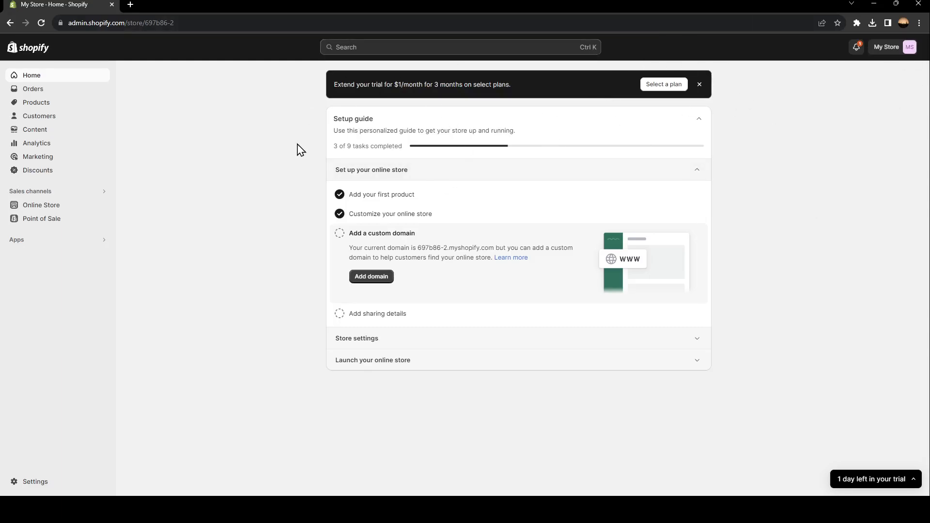
{"action": "mouse_move", "coordinate": [40, 292]}
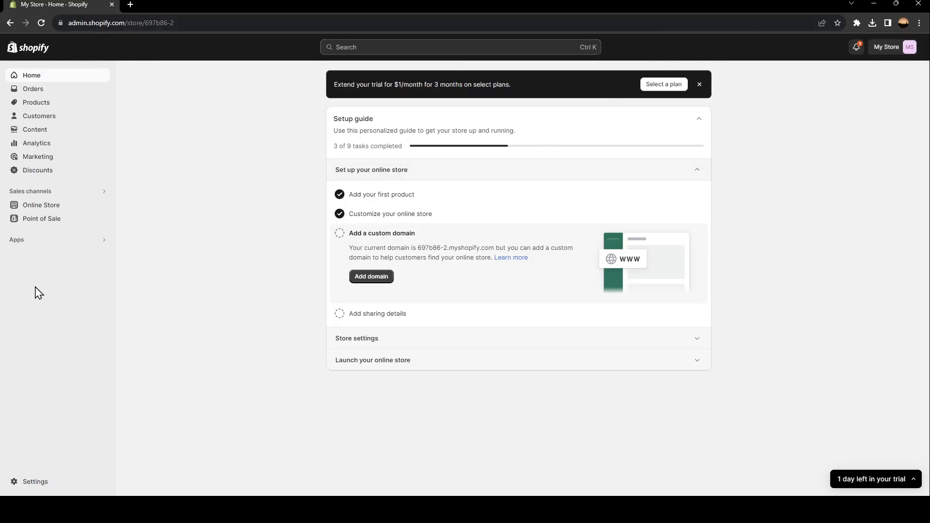
{"action": "mouse_move", "coordinate": [497, 282]}
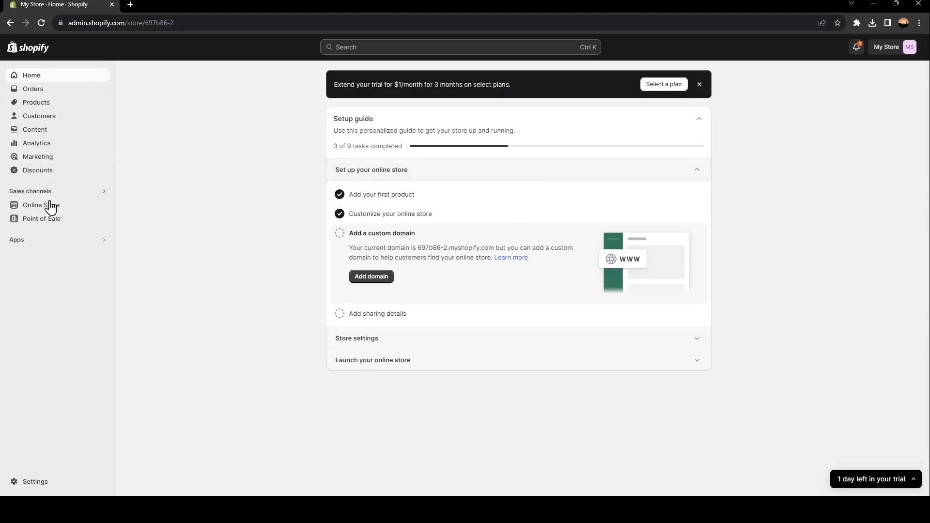
{"action": "mouse_move", "coordinate": [37, 341]}
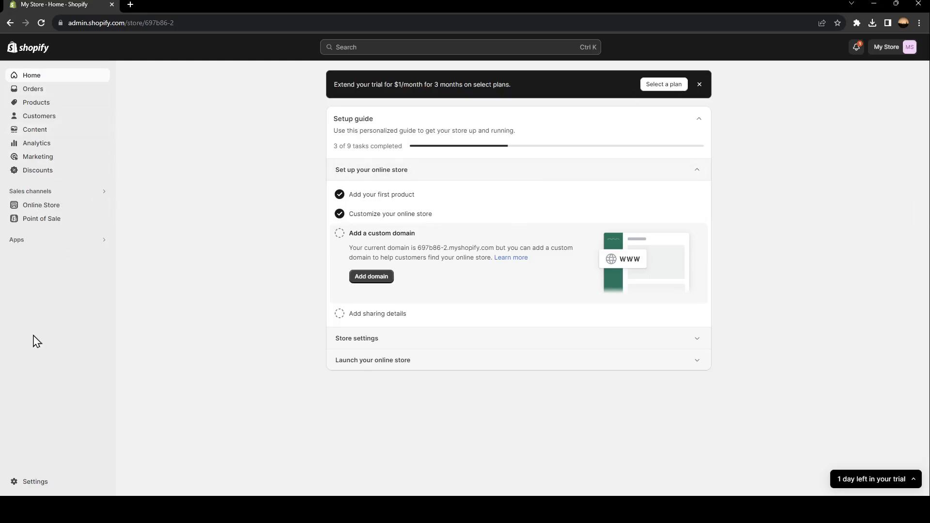
{"action": "mouse_move", "coordinate": [52, 476]}
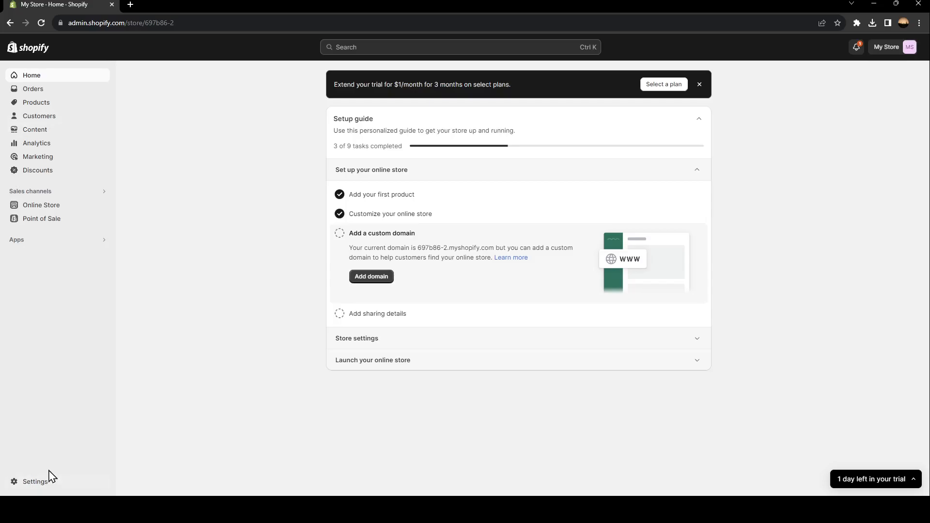
- Open the store settings from the admin sidebar
{"action": "left_click", "coordinate": [34, 481]}
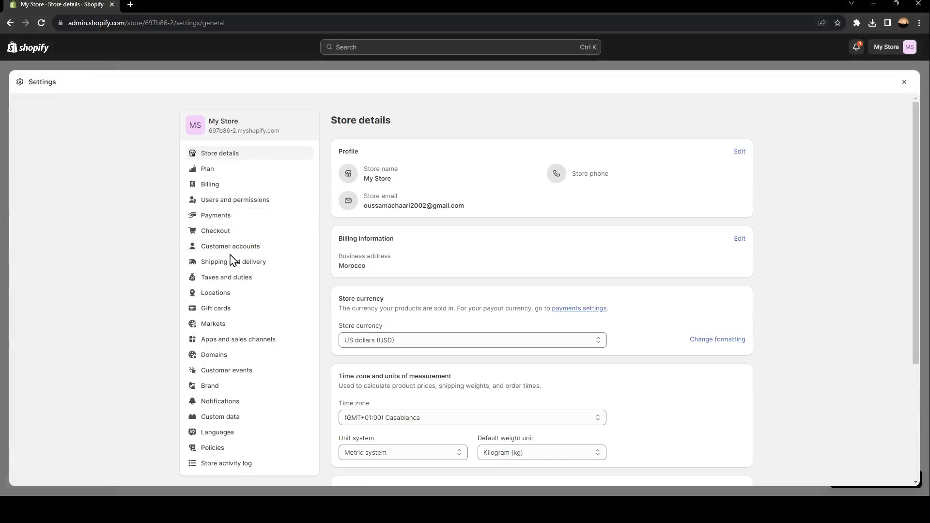
{"action": "mouse_move", "coordinate": [228, 343]}
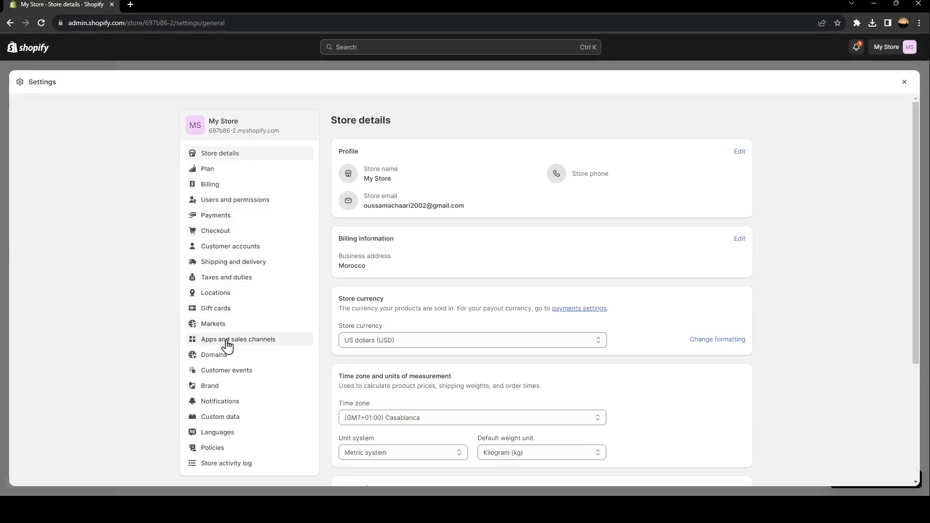
{"action": "mouse_move", "coordinate": [208, 184]}
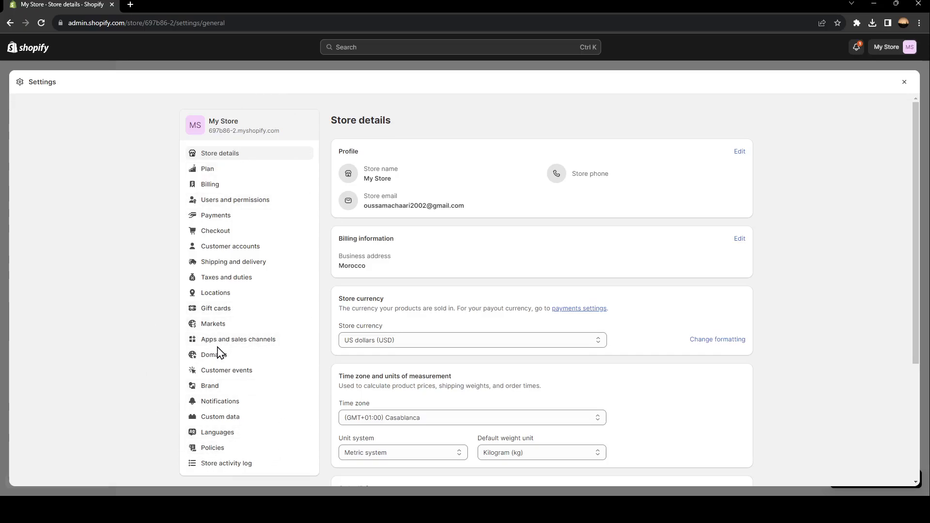
- Review Apps and sales channels, viewing the uninstalled DSers app, then the seven installed apps
{"action": "left_click", "coordinate": [238, 339]}
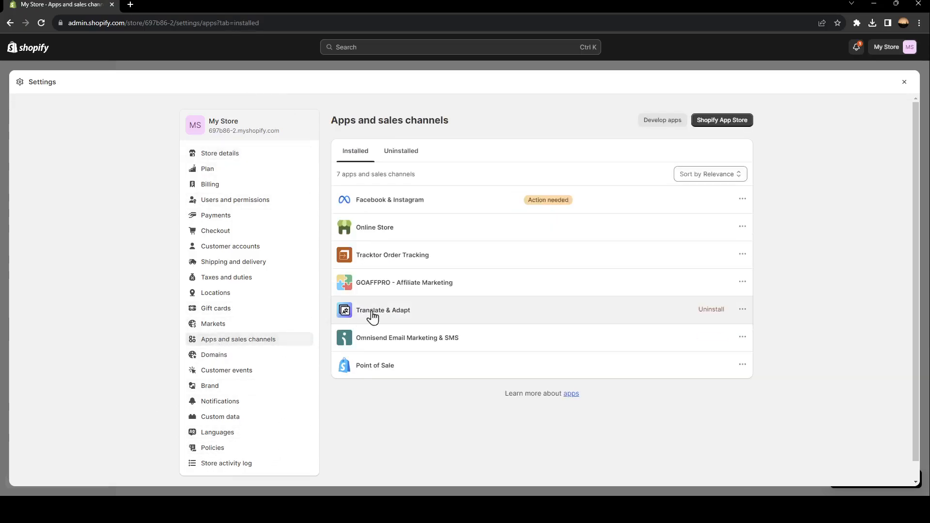
{"action": "mouse_move", "coordinate": [741, 227]}
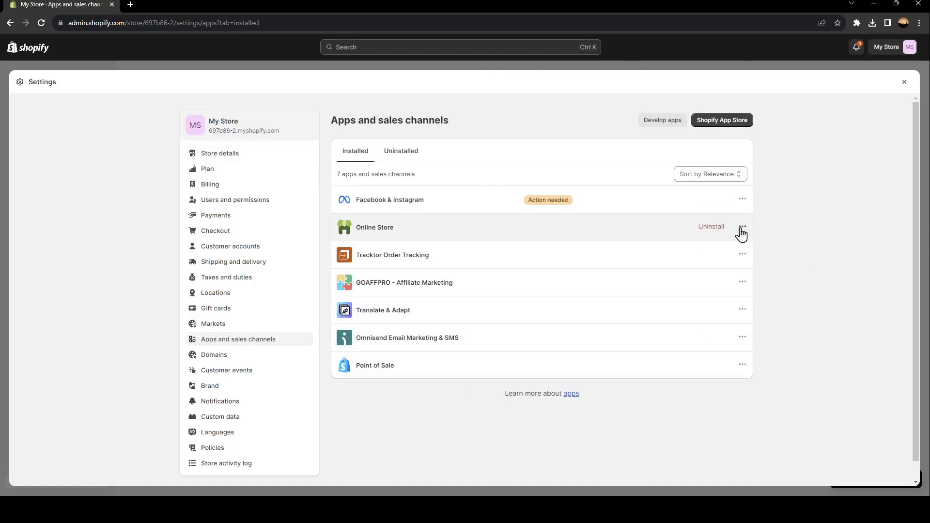
{"action": "mouse_move", "coordinate": [367, 293]}
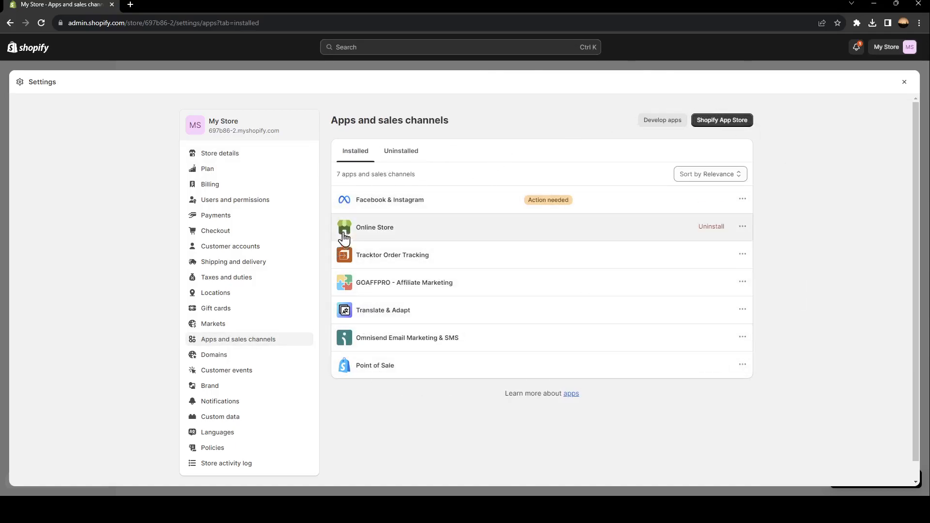
{"action": "mouse_move", "coordinate": [313, 379]}
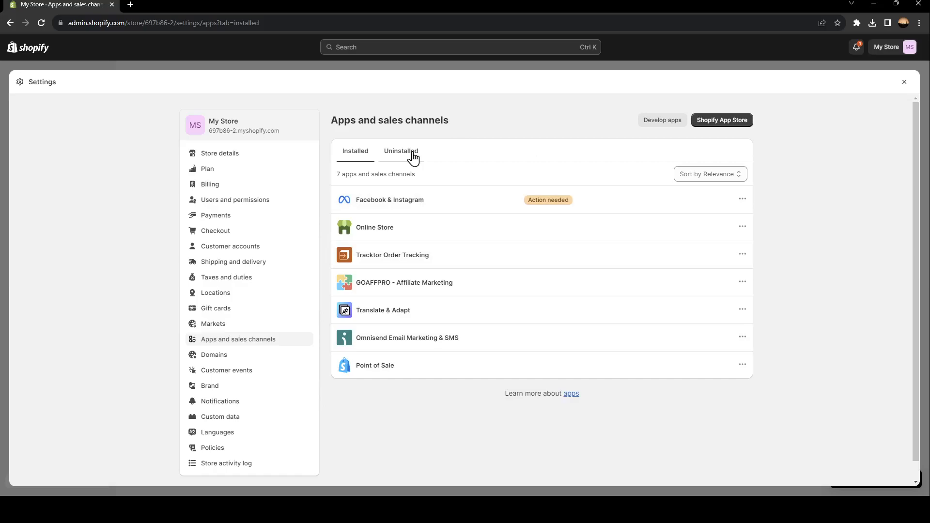
{"action": "left_click", "coordinate": [401, 151]}
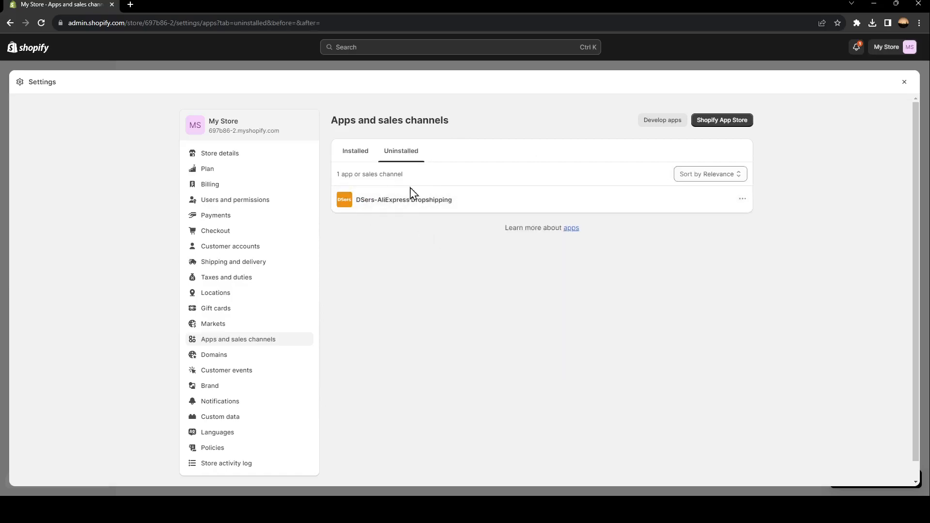
{"action": "left_click", "coordinate": [355, 150]}
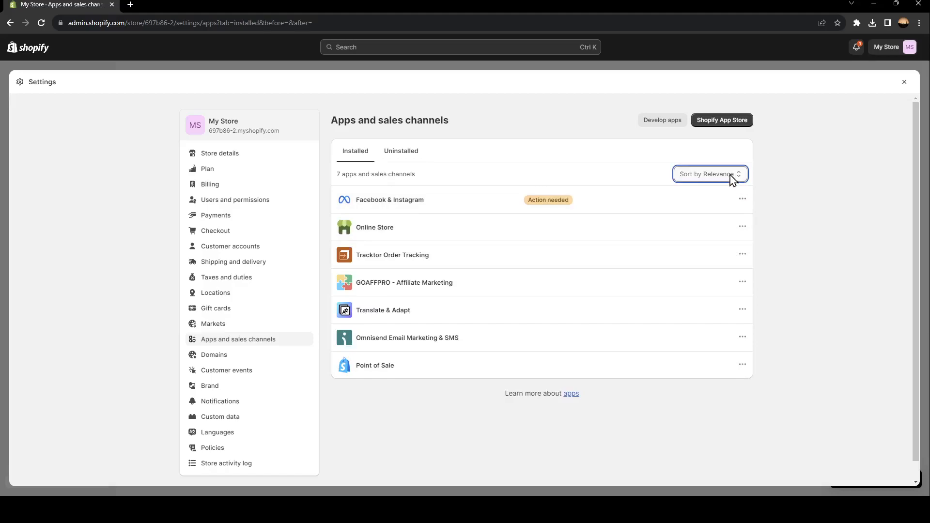
{"action": "mouse_move", "coordinate": [726, 196]}
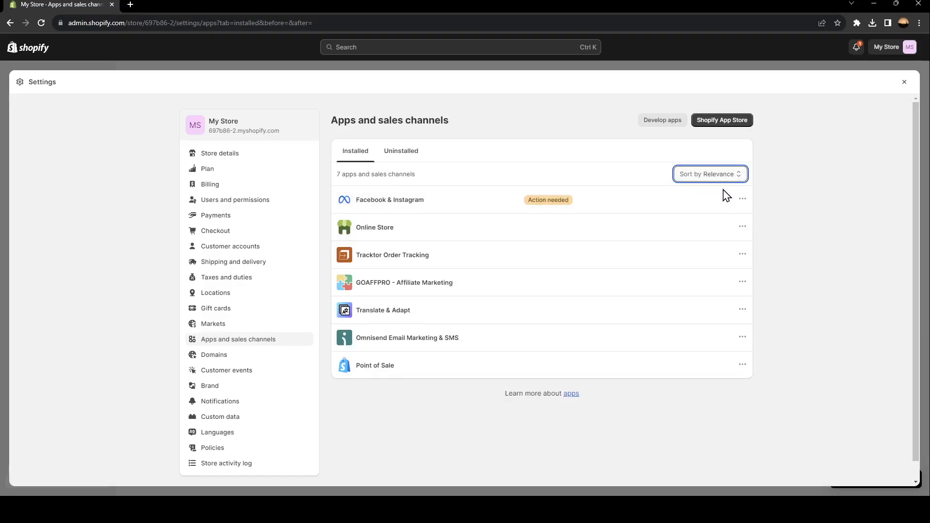
{"action": "mouse_move", "coordinate": [710, 211]}
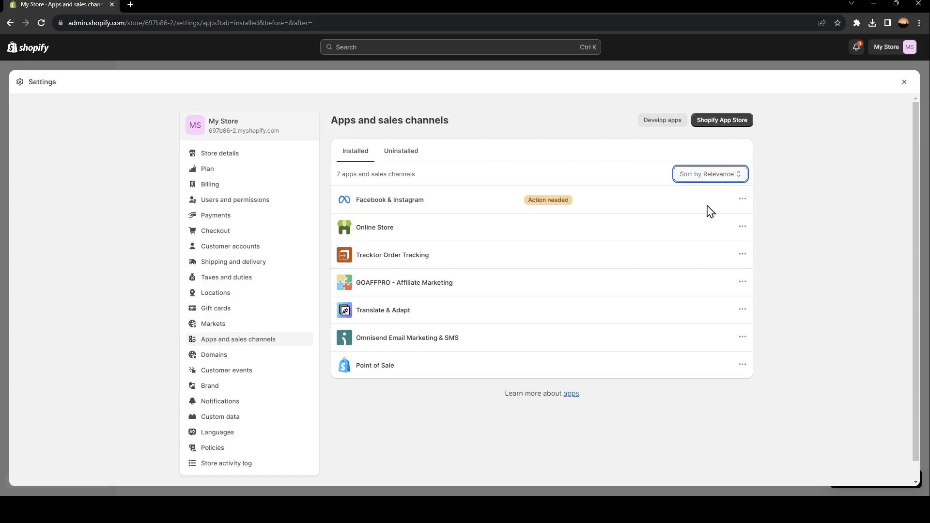
{"action": "mouse_move", "coordinate": [704, 230]}
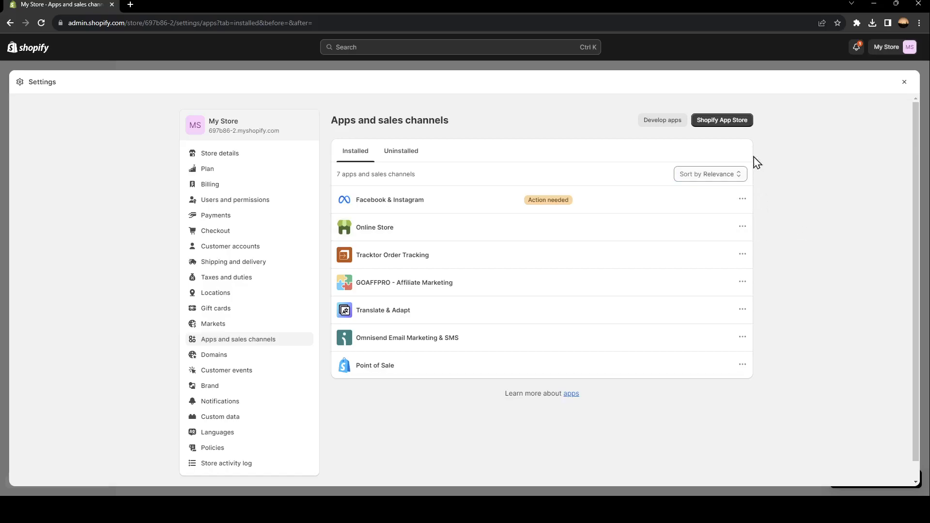
{"action": "mouse_move", "coordinate": [721, 120]}
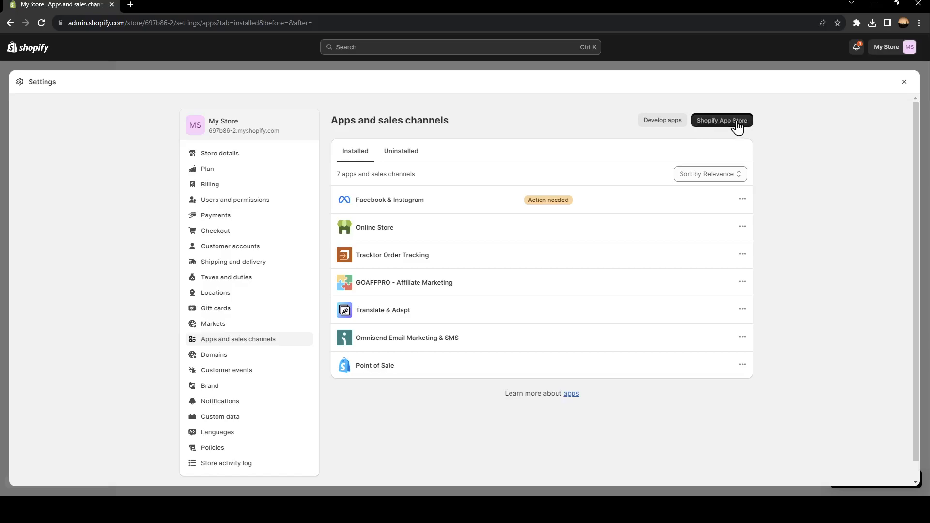
- Search the Shopify App Store for 'aliexpress' apps
{"action": "left_click", "coordinate": [721, 119]}
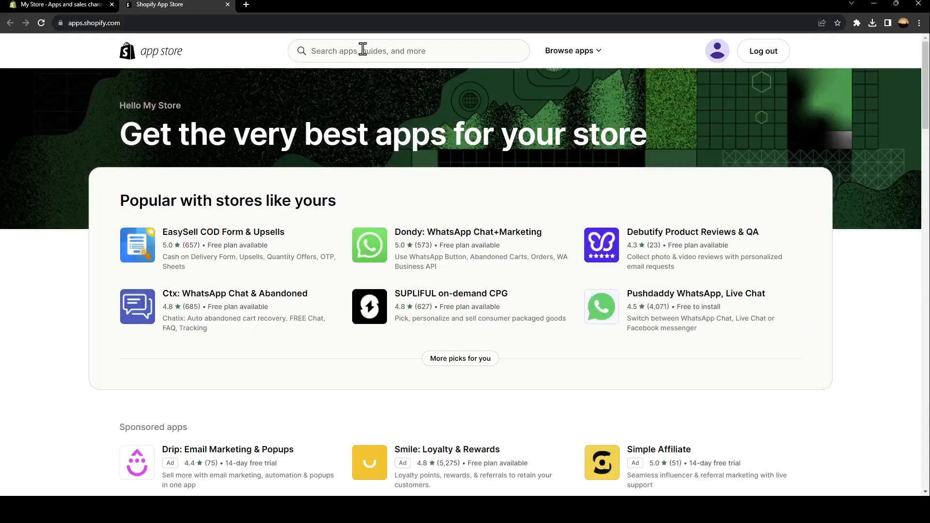
{"action": "mouse_move", "coordinate": [235, 117]}
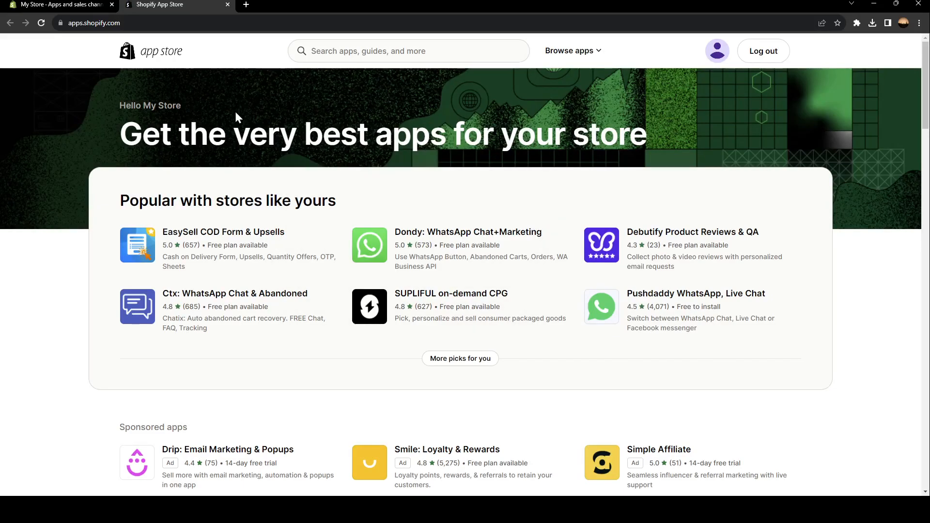
{"action": "type", "text": "aliex"}
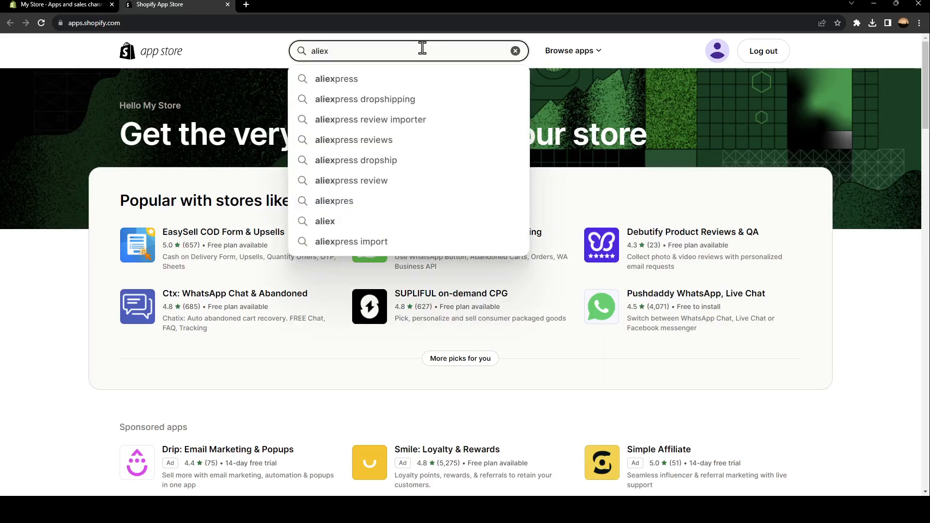
{"action": "left_click", "coordinate": [336, 79]}
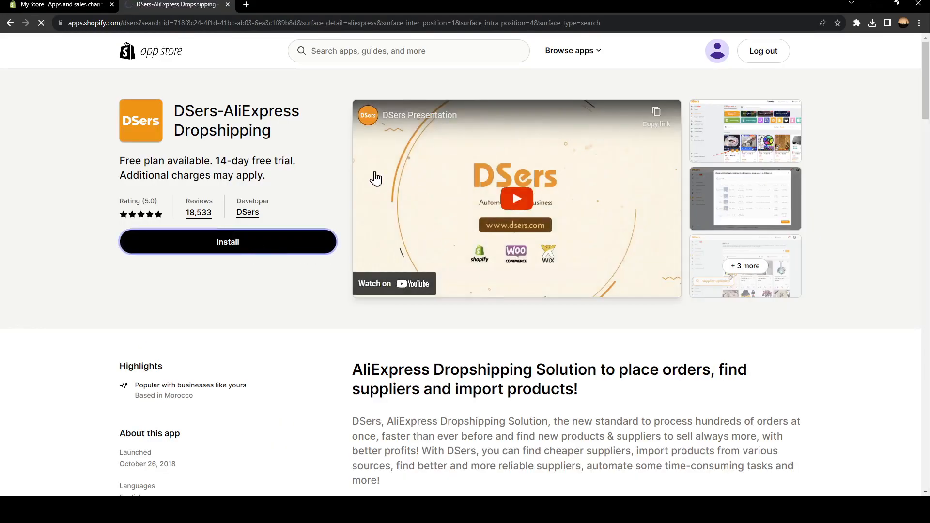
- Install DSers-AliExpress Dropshipping up to its sign-up page, then close that tab
{"action": "left_click", "coordinate": [227, 241]}
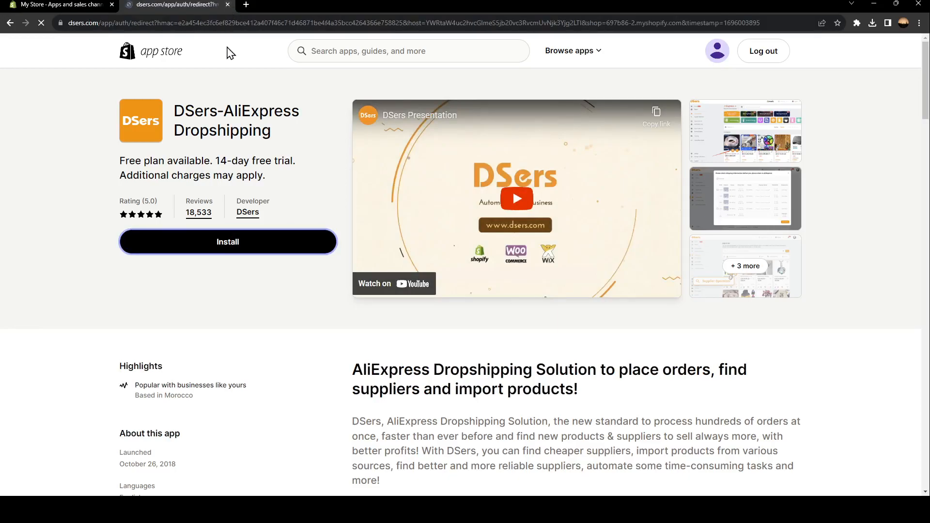
{"action": "left_click", "coordinate": [227, 242]}
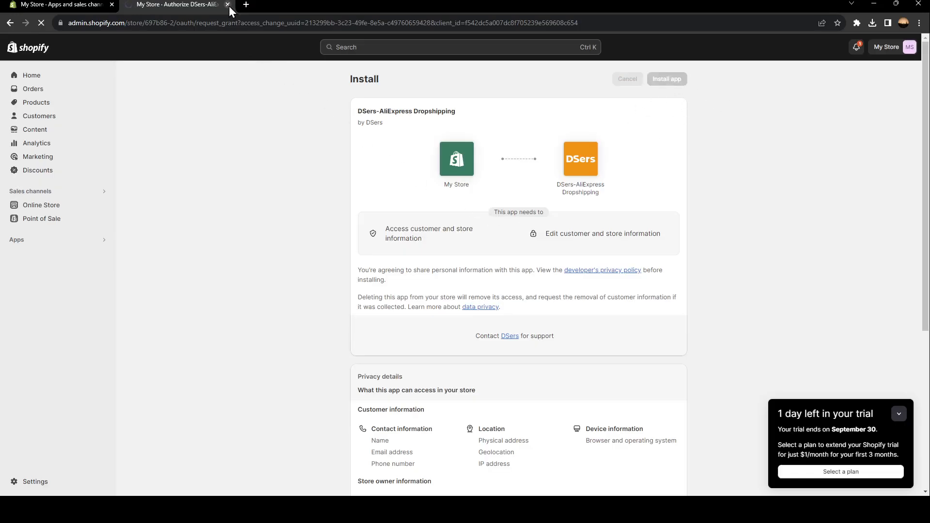
{"action": "left_click", "coordinate": [666, 79]}
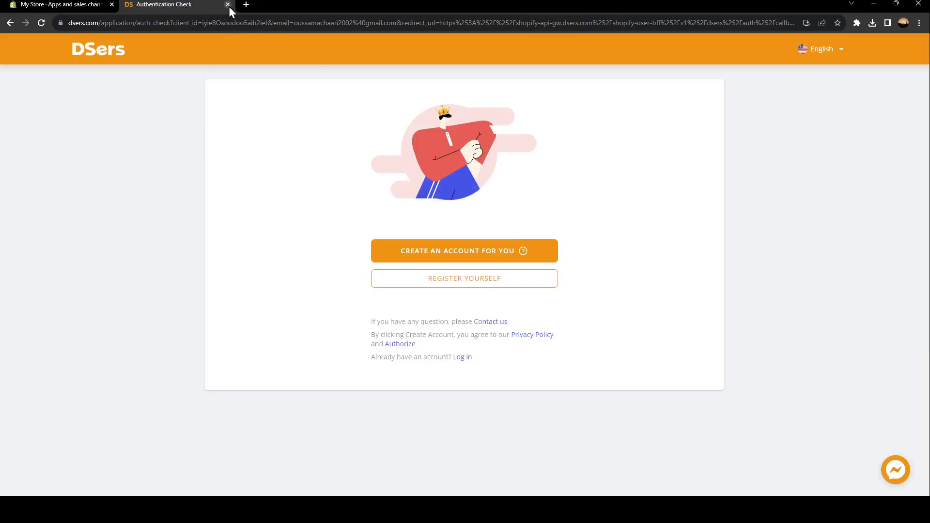
{"action": "left_click", "coordinate": [227, 4]}
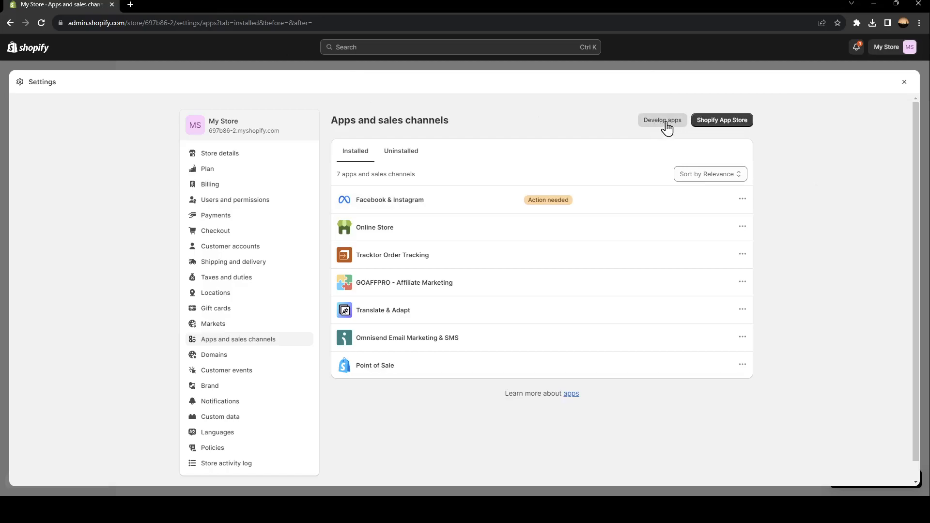
- Enable custom app development under Develop apps and dismiss the confirmation notice
{"action": "left_click", "coordinate": [661, 119]}
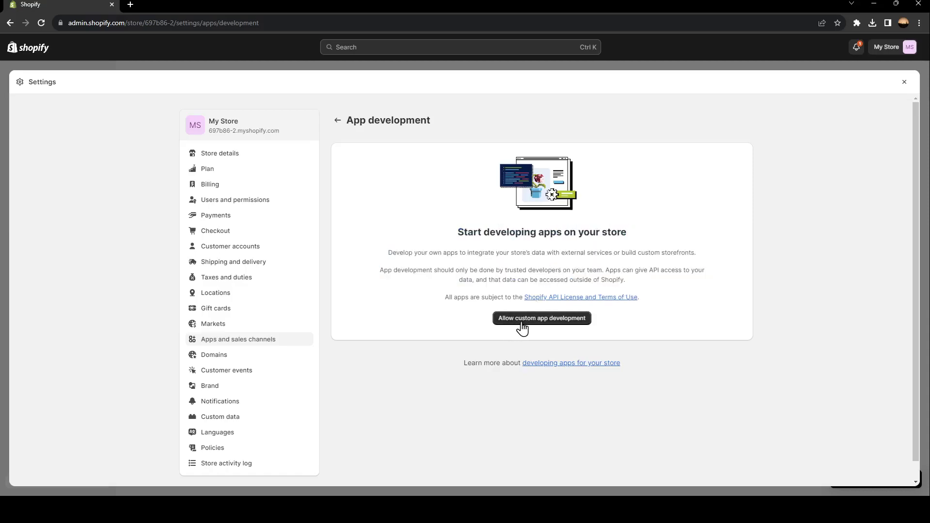
{"action": "left_click", "coordinate": [540, 317]}
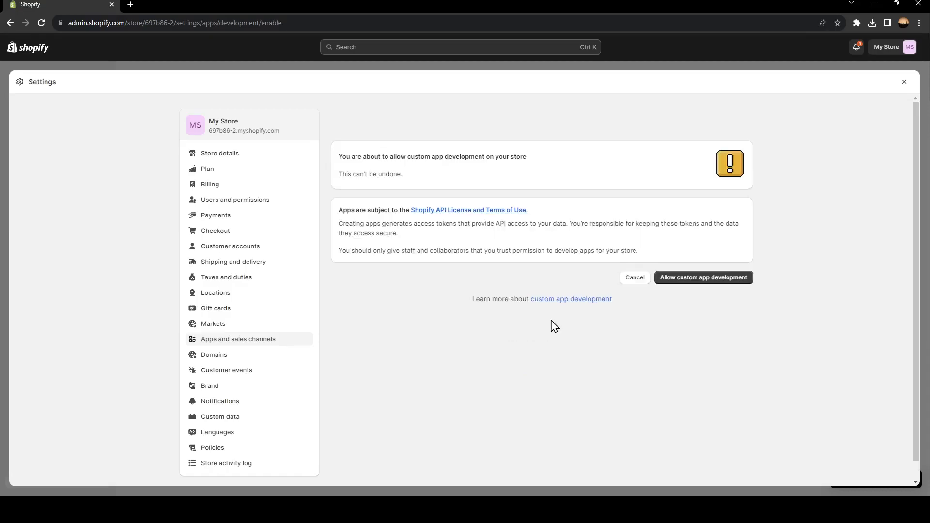
{"action": "left_click", "coordinate": [703, 277]}
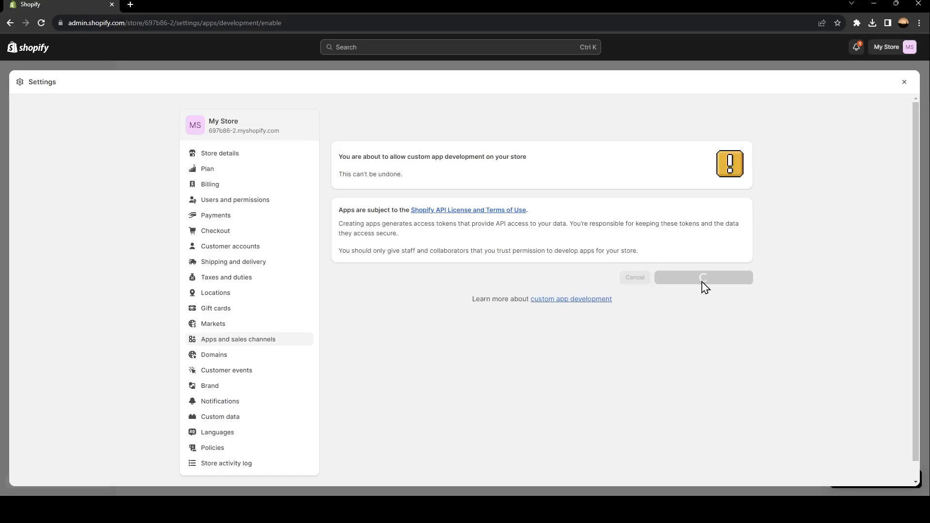
{"action": "left_click", "coordinate": [702, 277]}
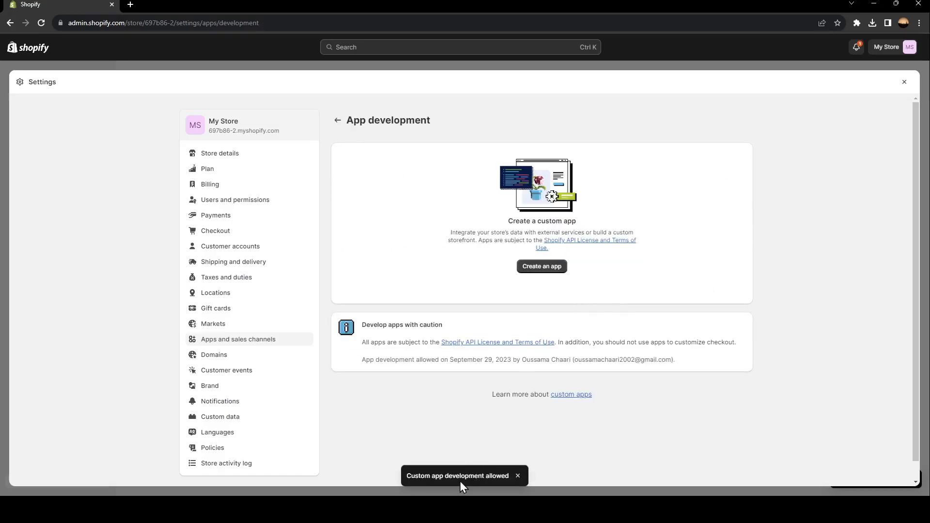
{"action": "double_click", "coordinate": [420, 475]}
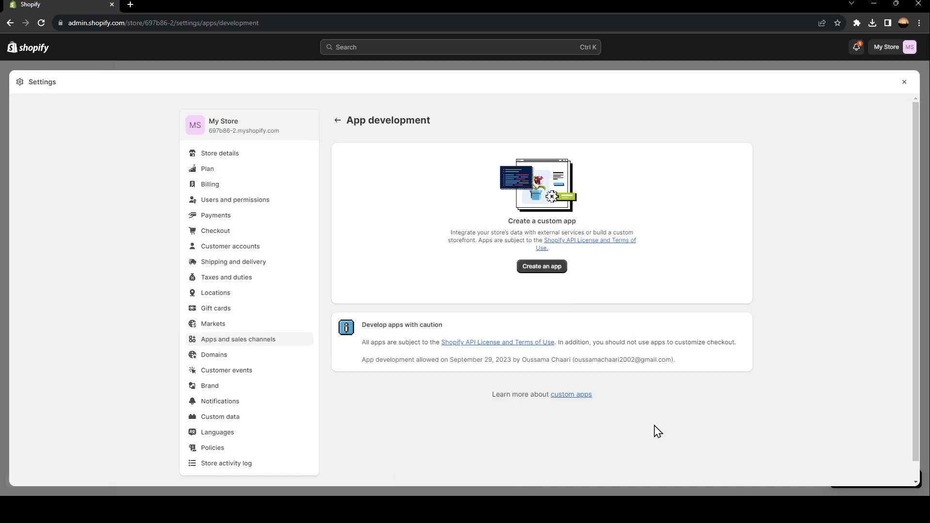
{"action": "mouse_move", "coordinate": [545, 343]}
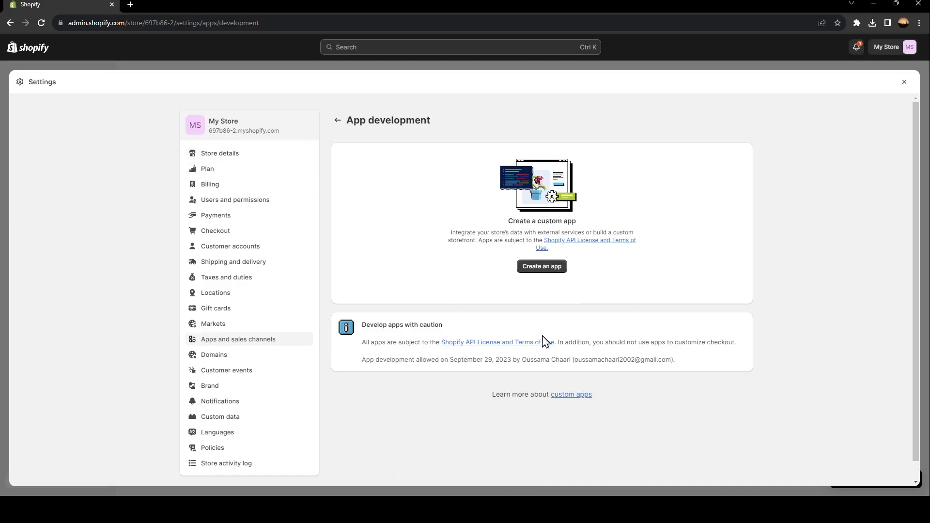
- Create a custom app with the name 'caec'
{"action": "left_click", "coordinate": [540, 266]}
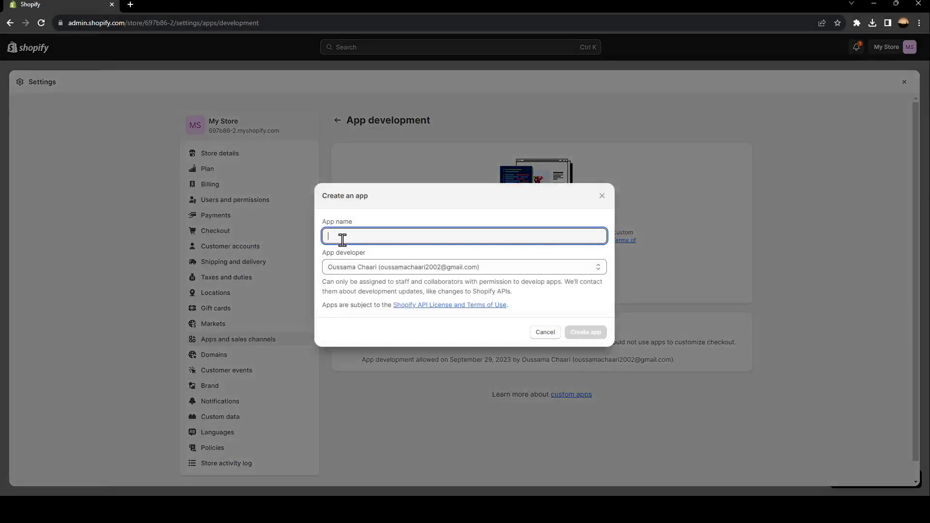
{"action": "type", "text": "caec"}
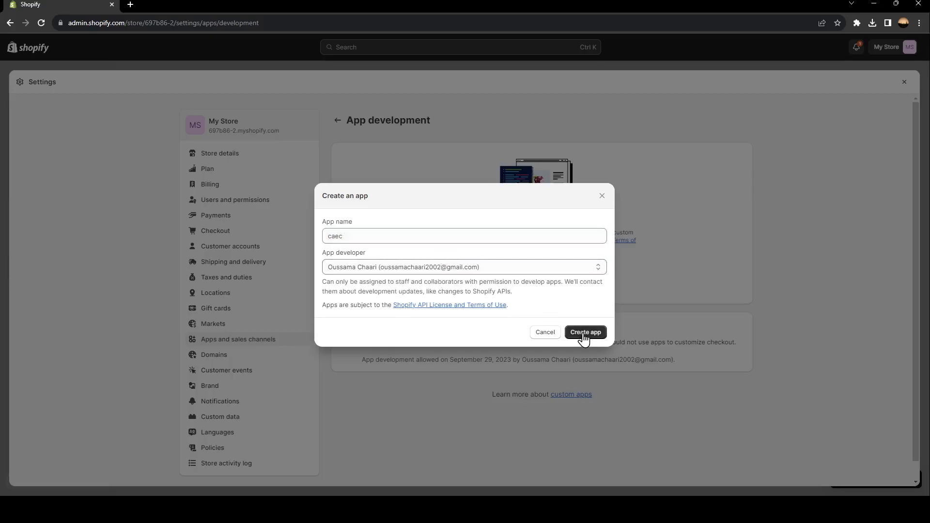
{"action": "left_click", "coordinate": [585, 332]}
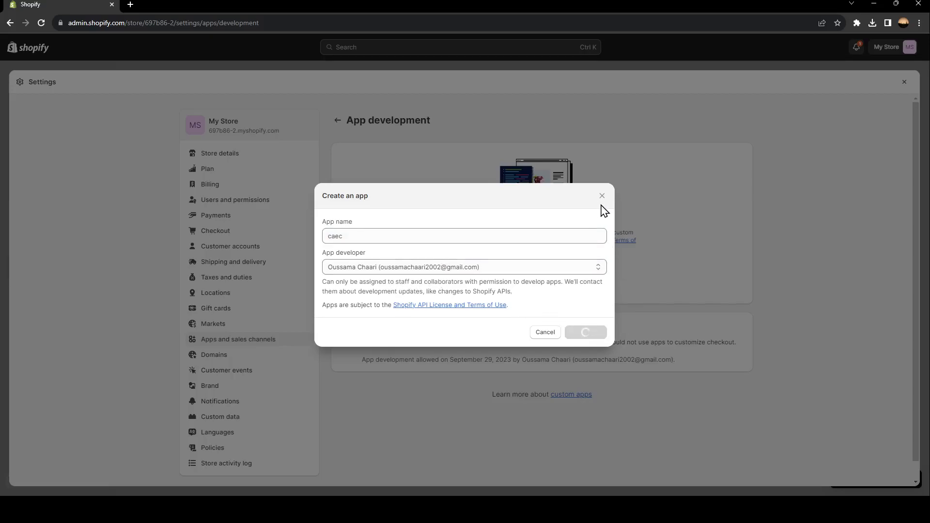
{"action": "left_click", "coordinate": [584, 332]}
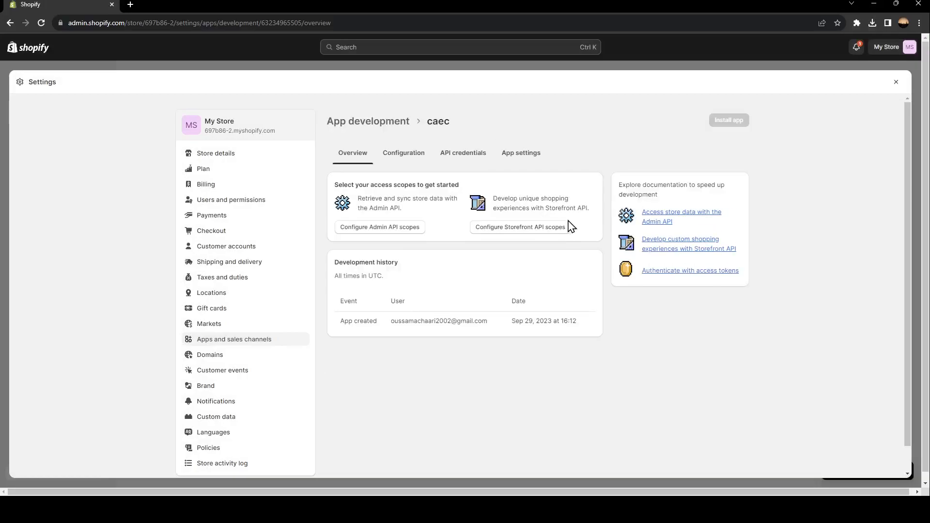
{"action": "mouse_move", "coordinate": [465, 265]}
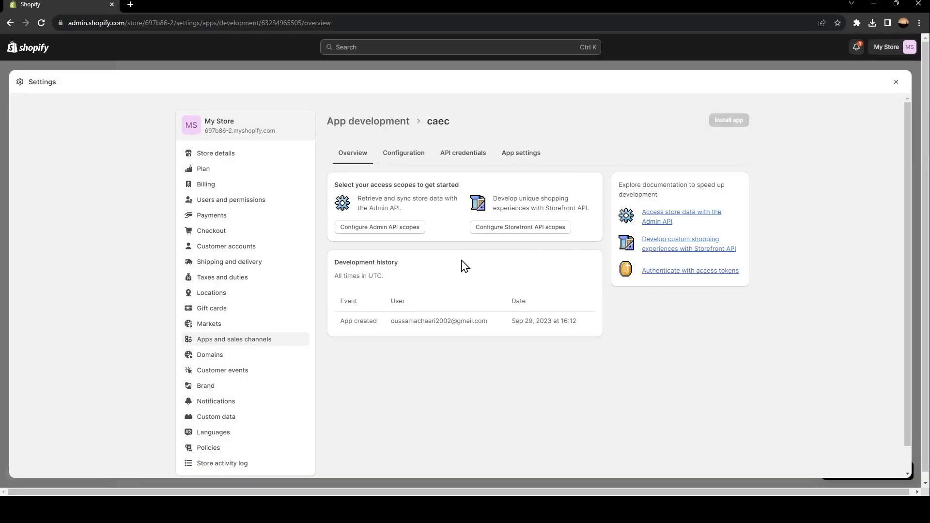